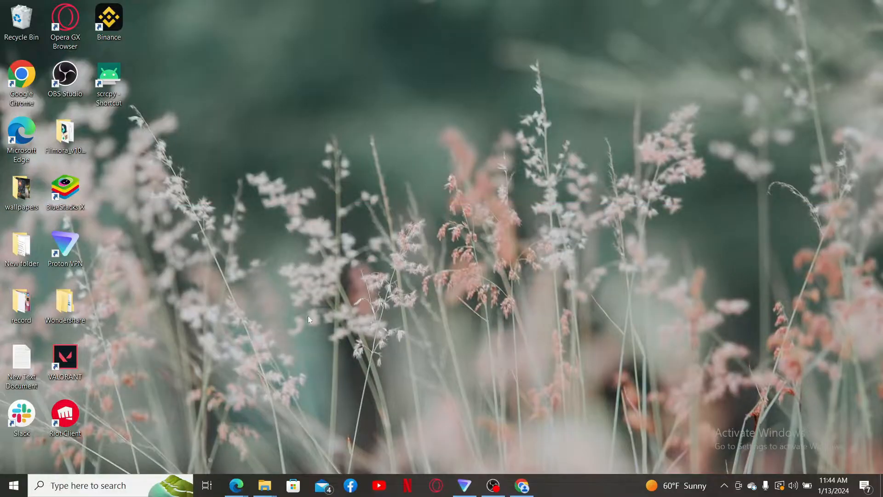
# Launch Microsoft Edge from the desktop shortcut.
pyautogui.click(236, 485)
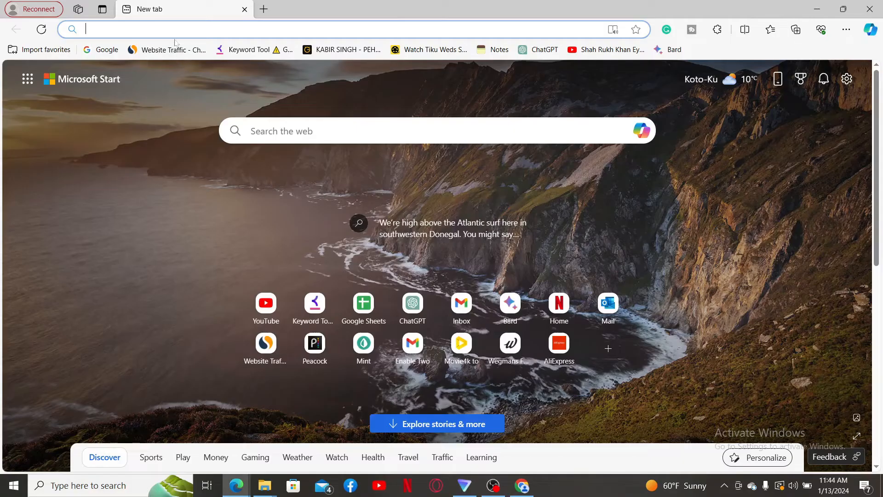
# Start entering janitorai.com in the address bar.
pyautogui.write('janitorai.com')
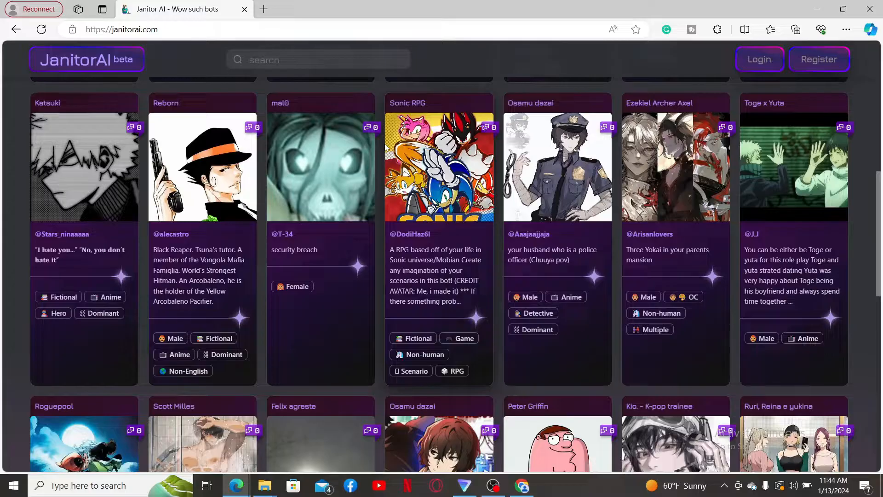
pyautogui.moveTo(759, 59)
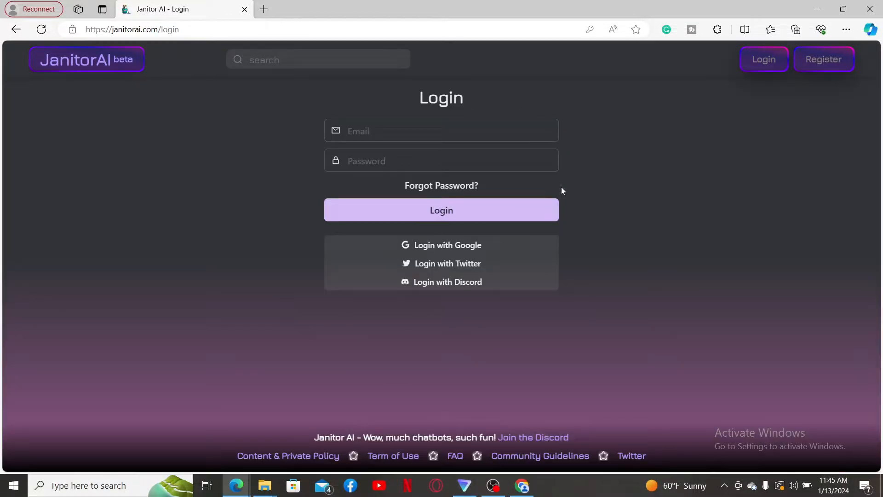
pyautogui.moveTo(617, 289)
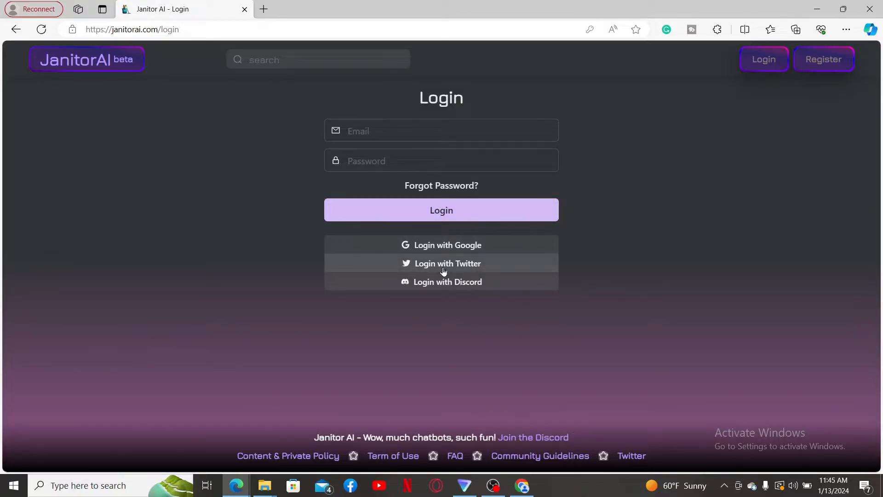
pyautogui.moveTo(475, 285)
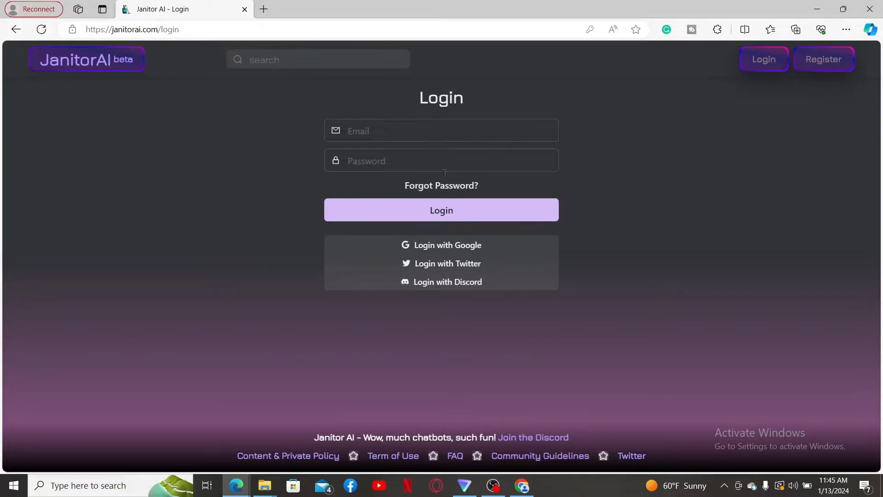
# Use the Forgot Password link on the login page to bring up the reset-email prompt.
pyautogui.click(440, 209)
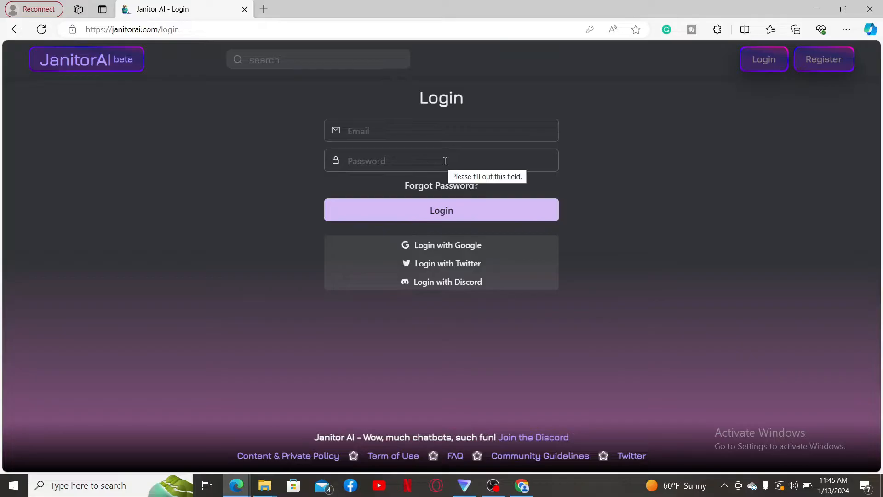
pyautogui.click(441, 185)
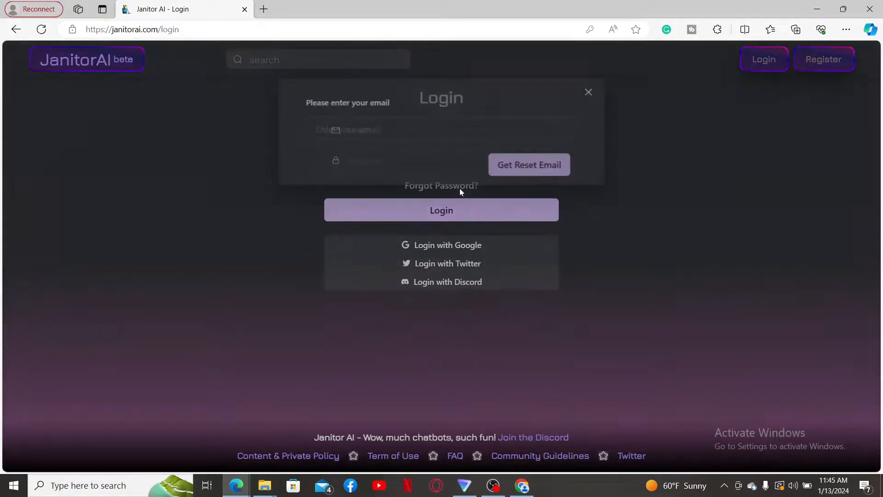
# Enter the account email and request the password reset email.
pyautogui.click(441, 129)
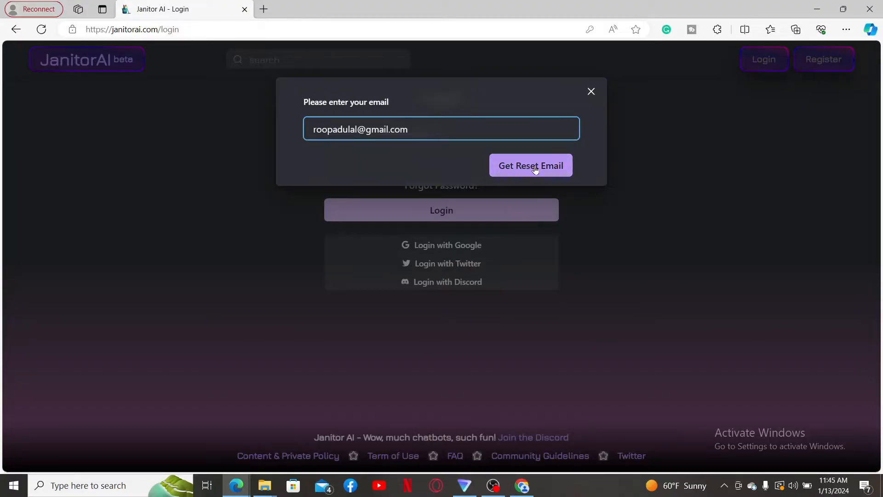
pyautogui.click(530, 165)
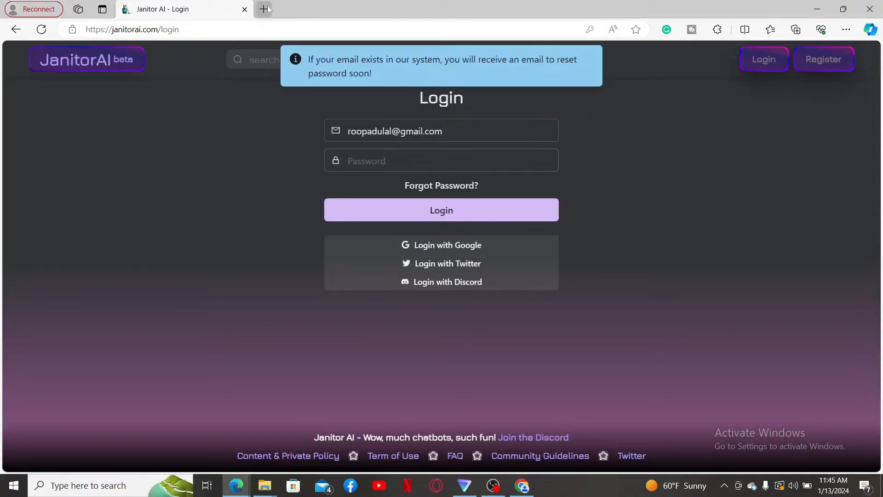
# In a new tab, open Gmail's 'Reset Your Password' message from Janitor AI.
pyautogui.click(263, 9)
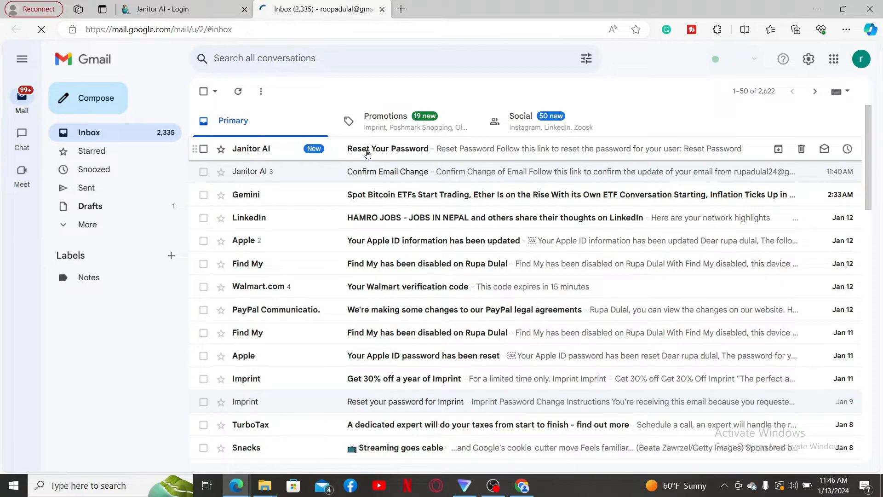
pyautogui.click(388, 149)
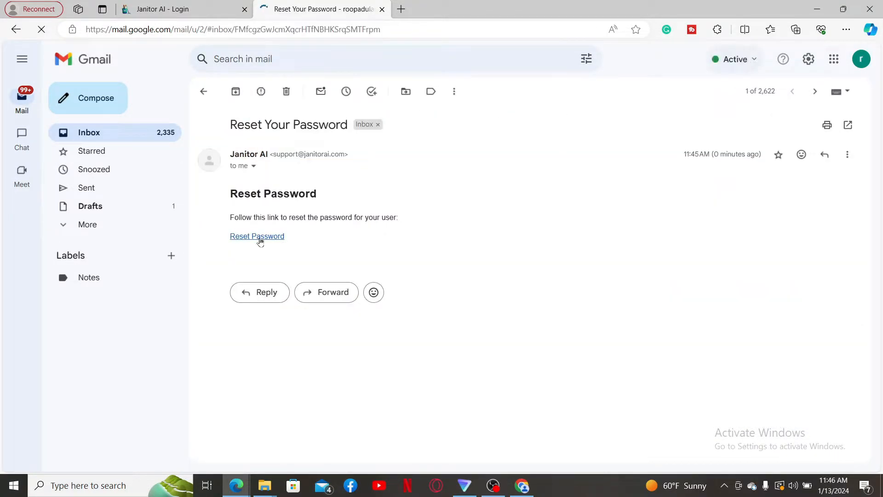
# Follow the emailed reset link, enter and confirm the new password, and submit it.
pyautogui.click(256, 236)
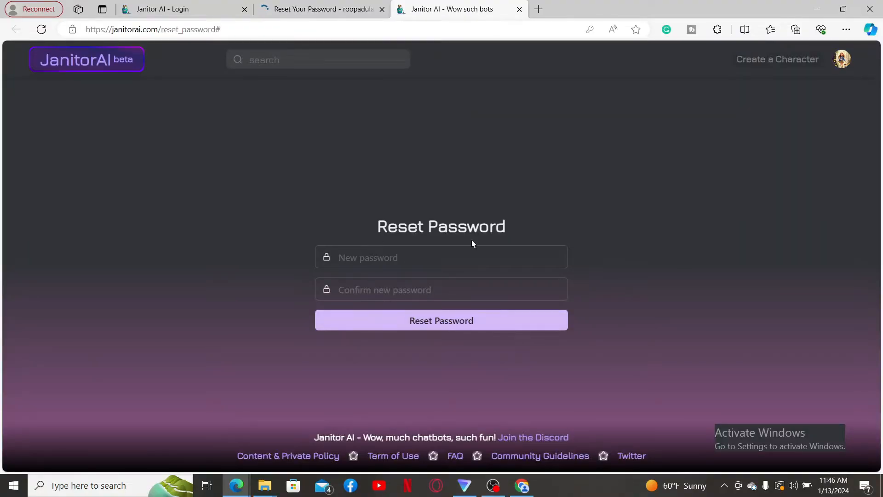
pyautogui.click(441, 320)
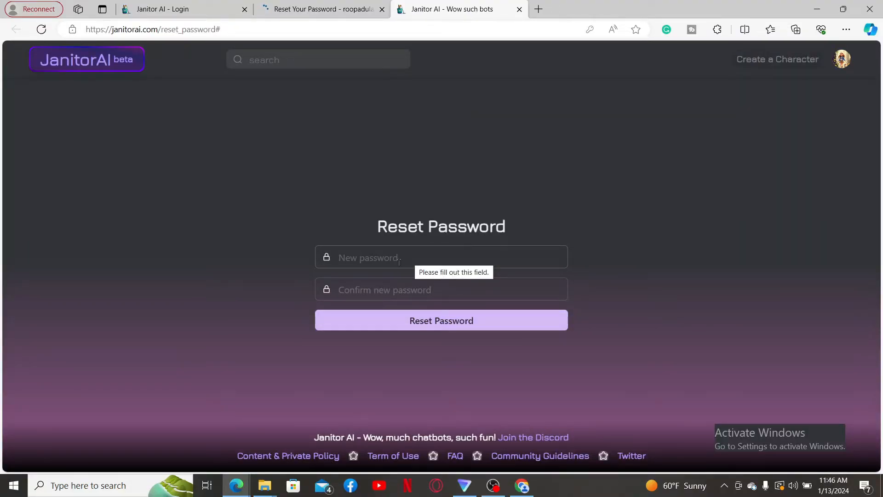
pyautogui.click(441, 258)
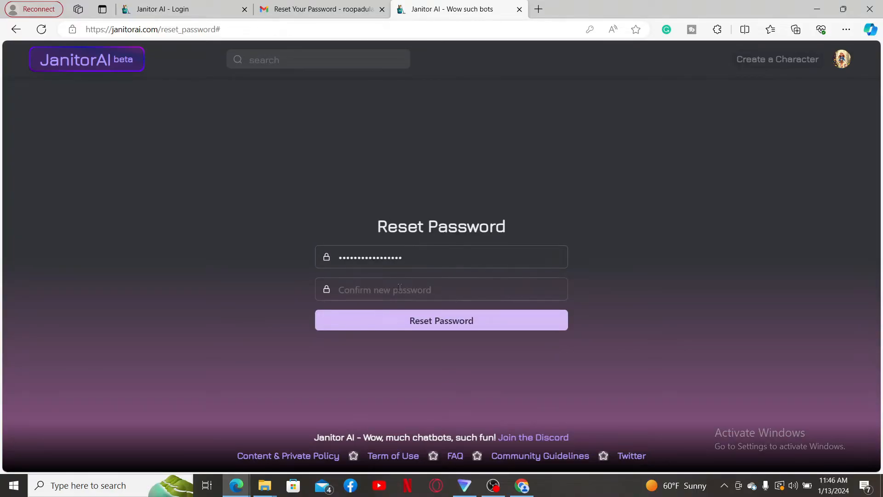
pyautogui.click(441, 289)
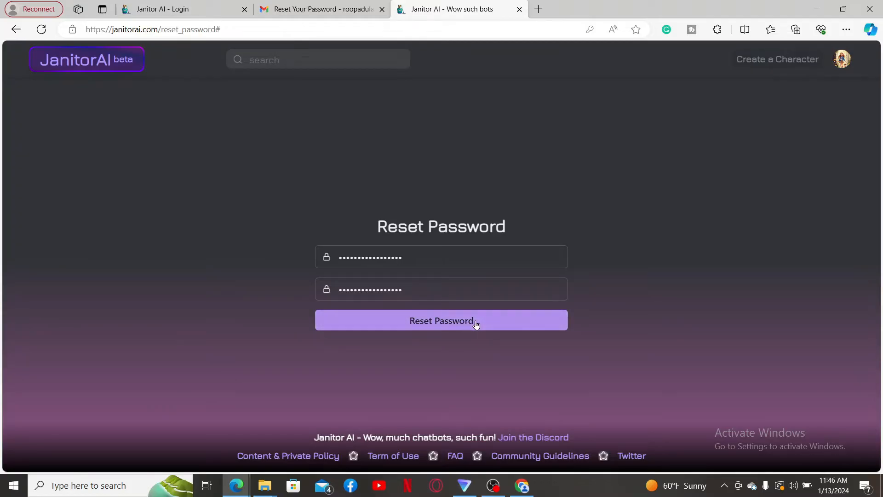
pyautogui.click(440, 320)
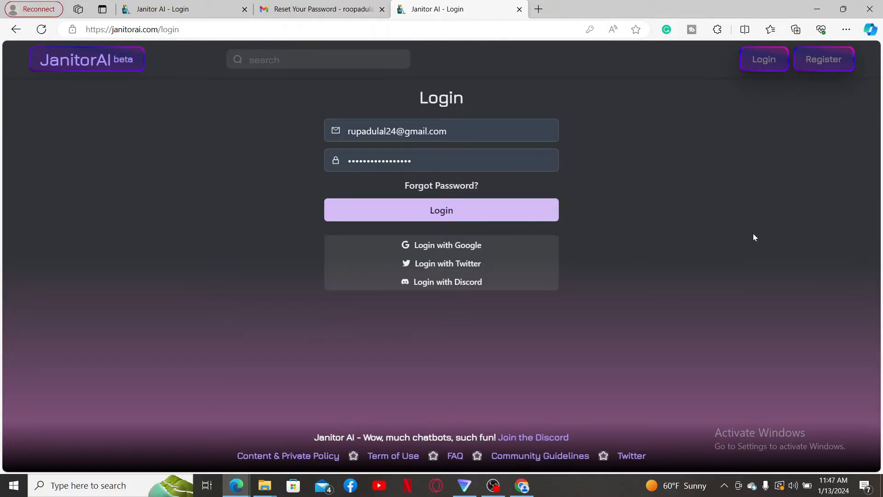
# Change the autofilled login email to the reset account's address and ready the password field for entry.
pyautogui.click(440, 130)
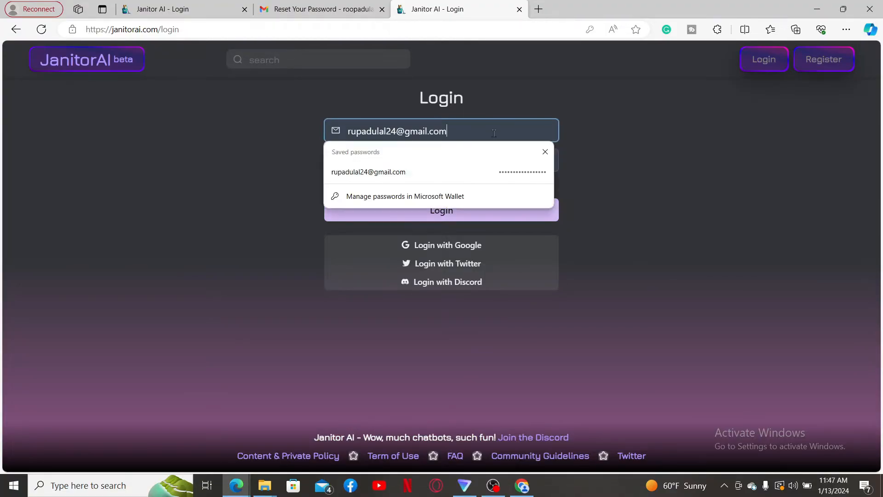
pyautogui.click(368, 172)
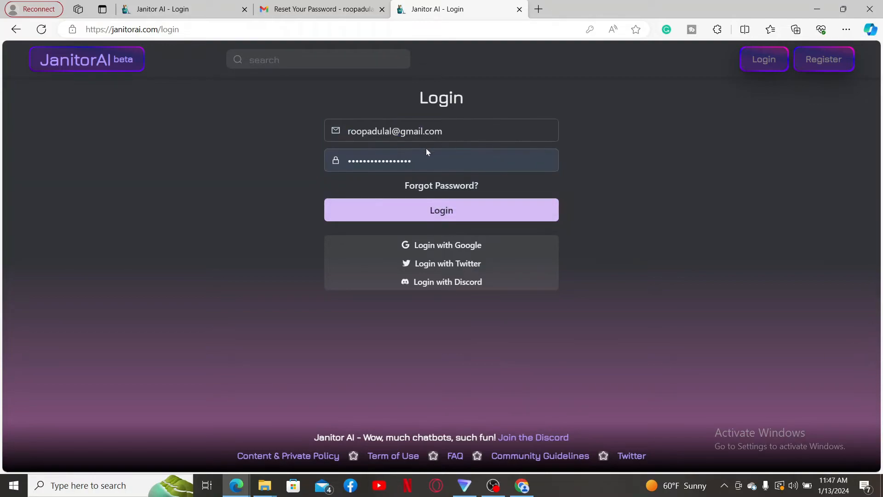
pyautogui.click(441, 160)
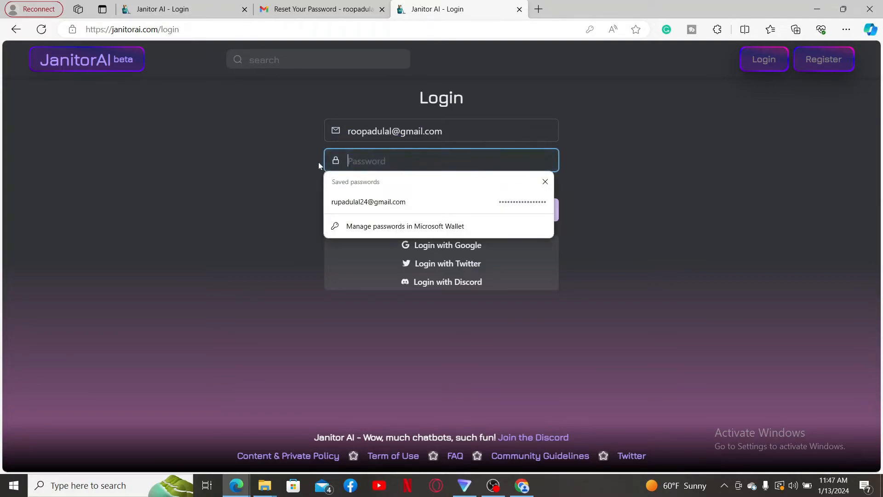